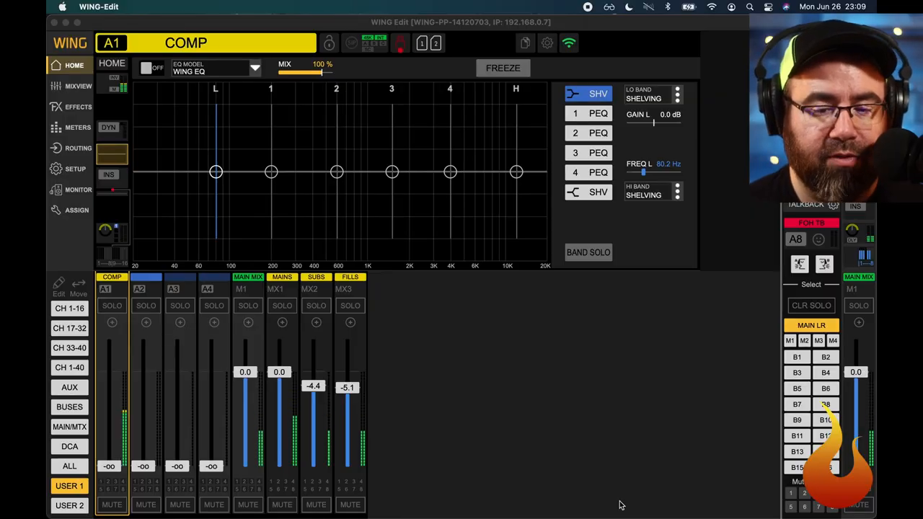
{"action": "mouse_move", "coordinate": [502, 336]}
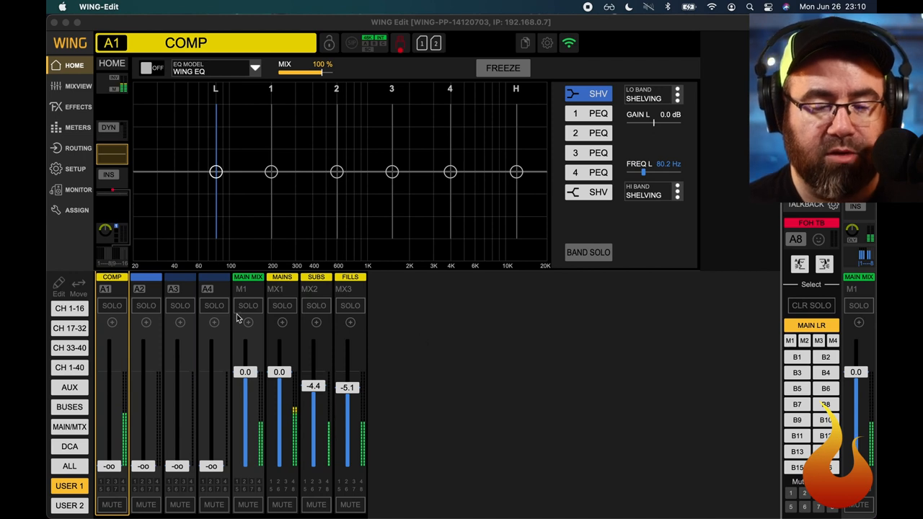
Select aux channel A4 so its equalizer is shown for editing
{"action": "left_click", "coordinate": [213, 289]}
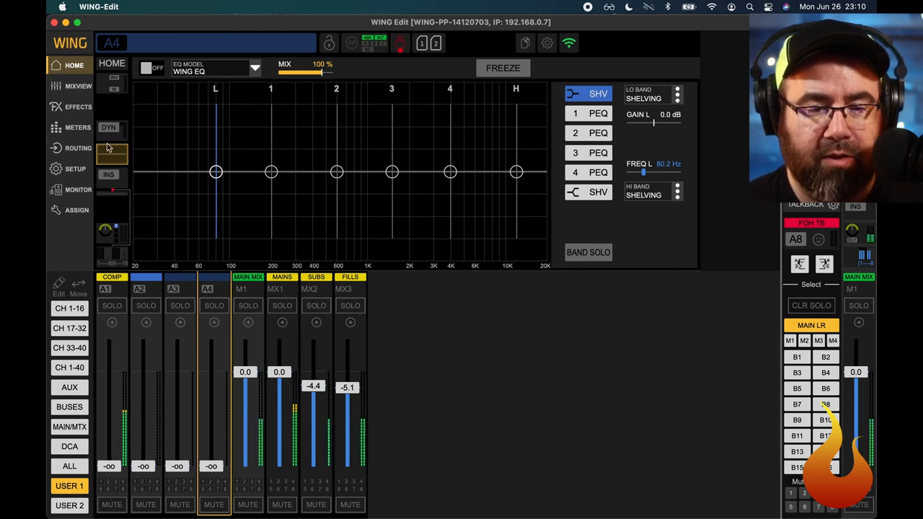
Assign oscillator OSC 1 as aux channel A4's main input
{"action": "left_click", "coordinate": [112, 82]}
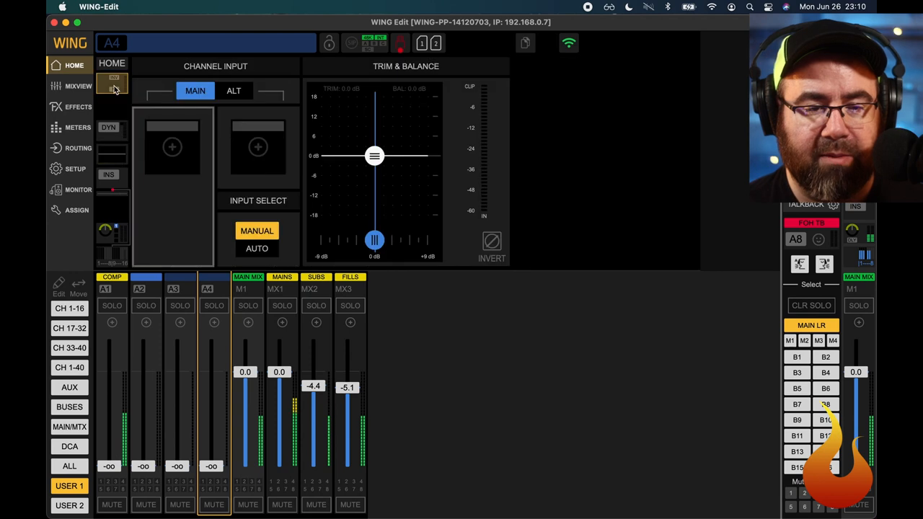
{"action": "mouse_move", "coordinate": [161, 172]}
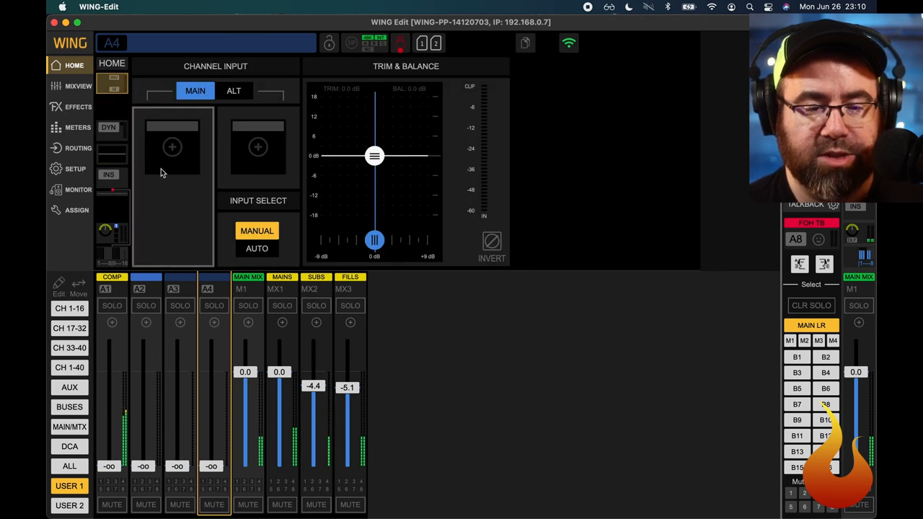
{"action": "left_click", "coordinate": [172, 147]}
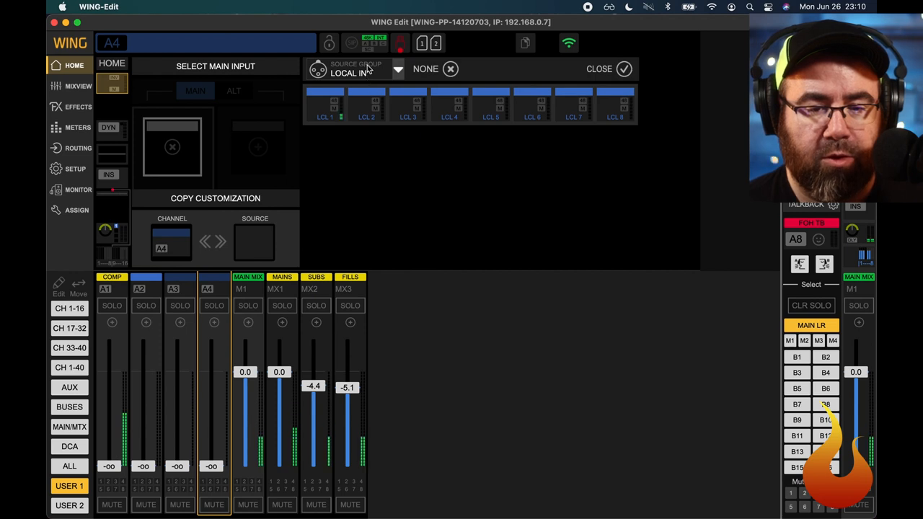
{"action": "left_click", "coordinate": [397, 70]}
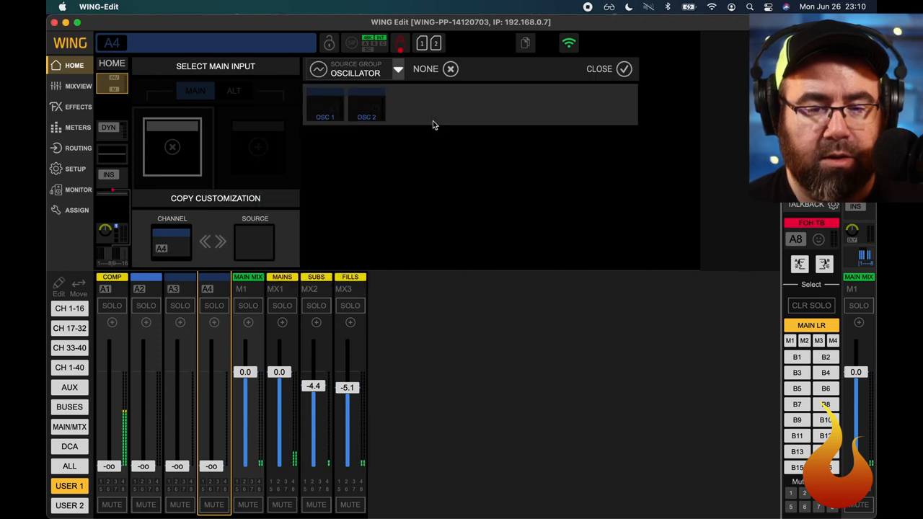
{"action": "left_click", "coordinate": [324, 105]}
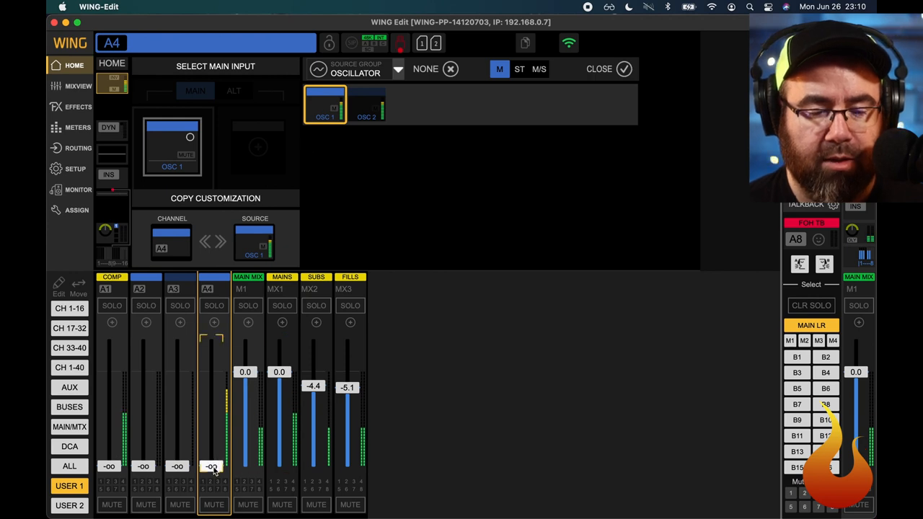
{"action": "left_click_drag", "start_coordinate": [214, 465], "coordinate": [214, 433]}
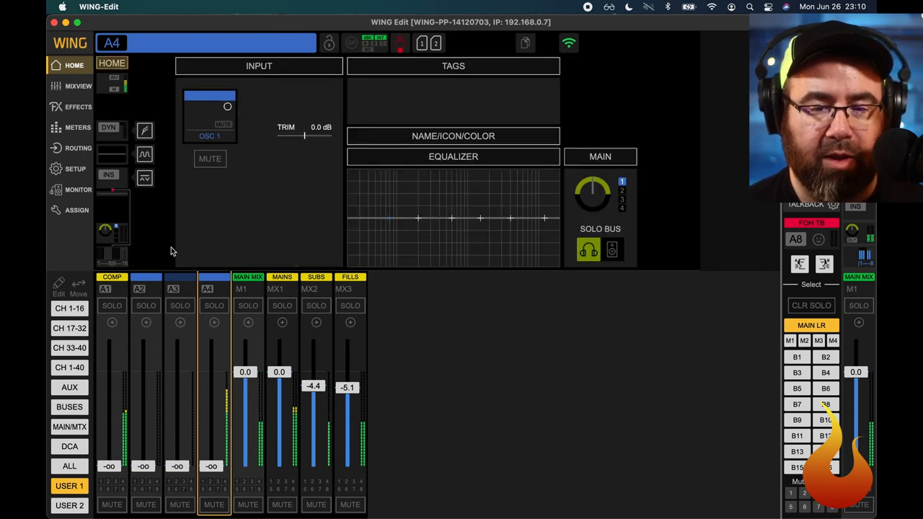
{"action": "mouse_move", "coordinate": [283, 251]}
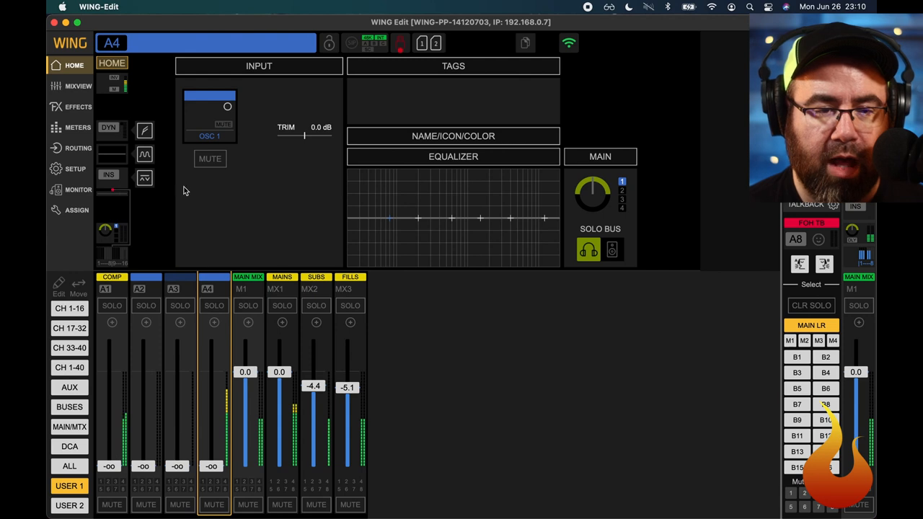
{"action": "mouse_move", "coordinate": [313, 181]}
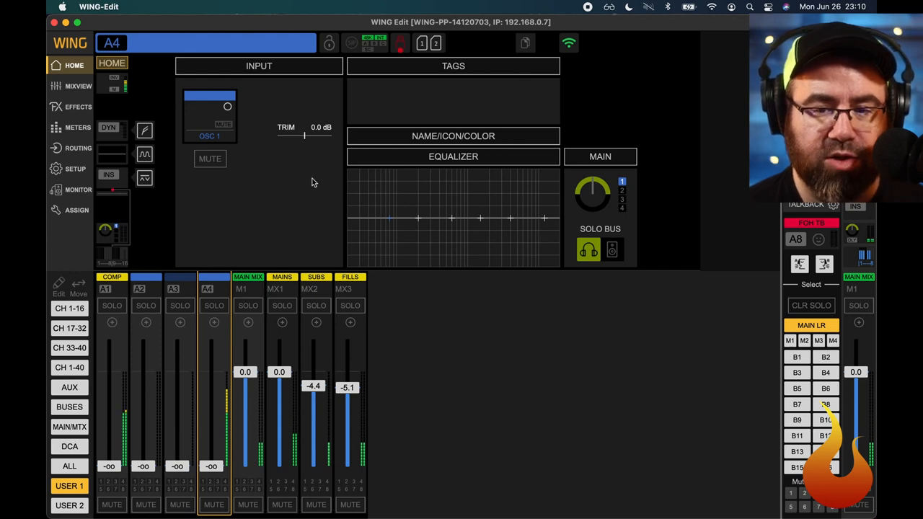
{"action": "mouse_move", "coordinate": [231, 212]}
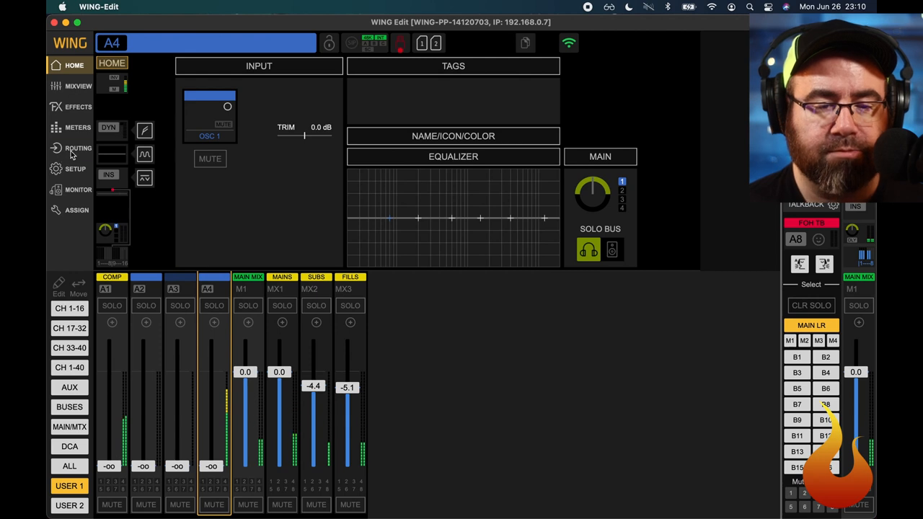
Sweep Oscillator 1's frequency to 485.3 Hz and switch its type from white to pink noise
{"action": "left_click", "coordinate": [78, 148]}
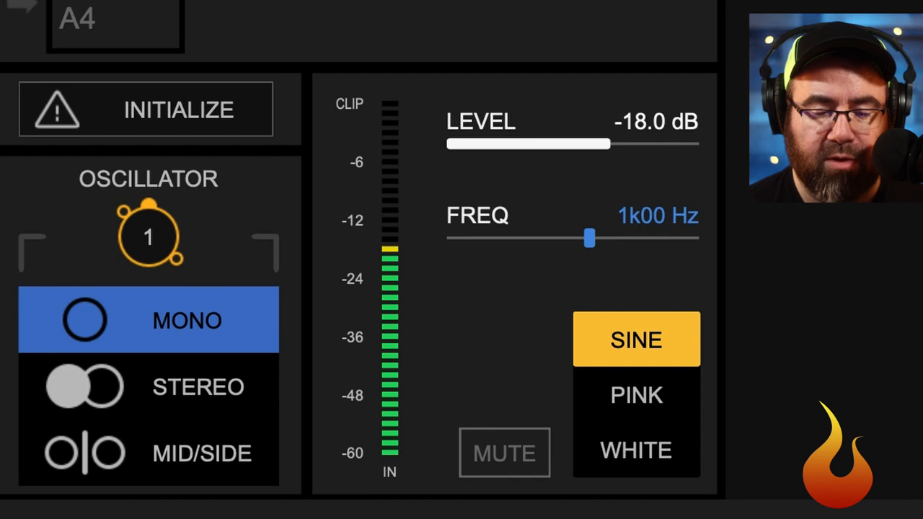
{"action": "mouse_move", "coordinate": [504, 249]}
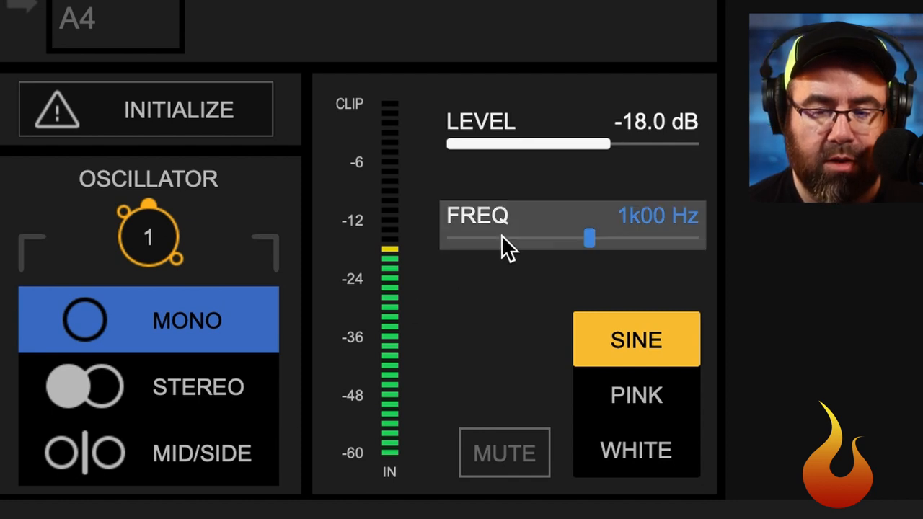
{"action": "left_click_drag", "start_coordinate": [590, 238], "coordinate": [691, 238]}
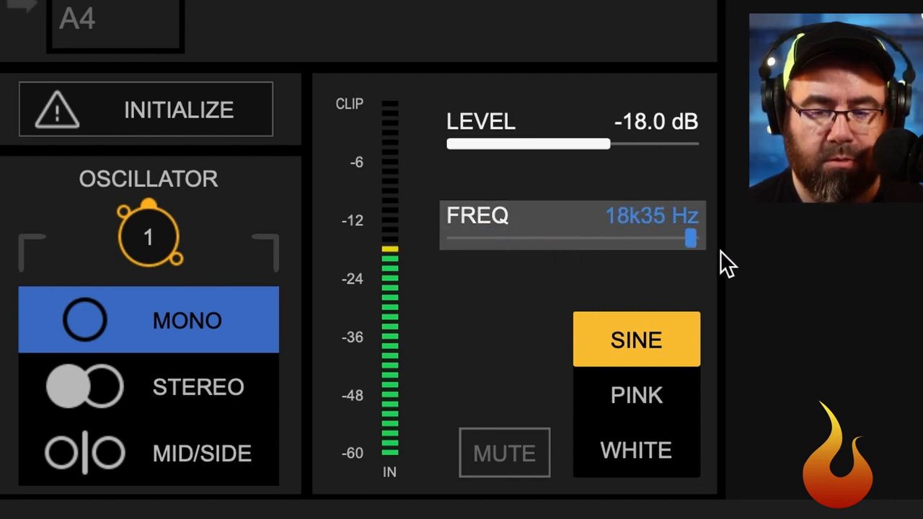
{"action": "left_click_drag", "start_coordinate": [688, 238], "coordinate": [562, 238]}
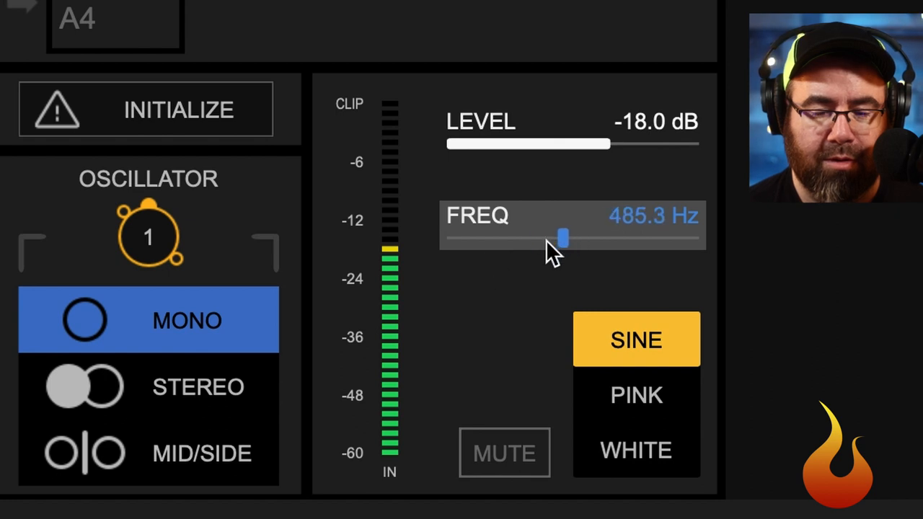
{"action": "mouse_move", "coordinate": [552, 256]}
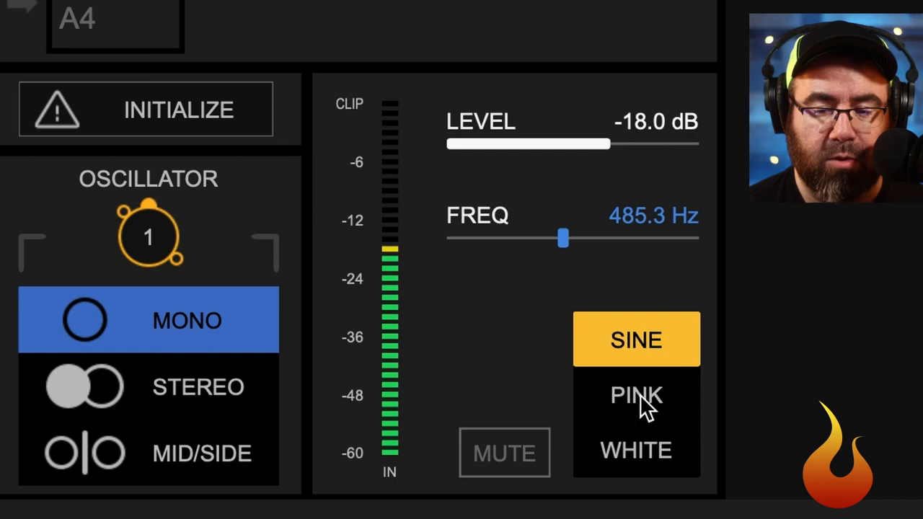
{"action": "left_click", "coordinate": [636, 450]}
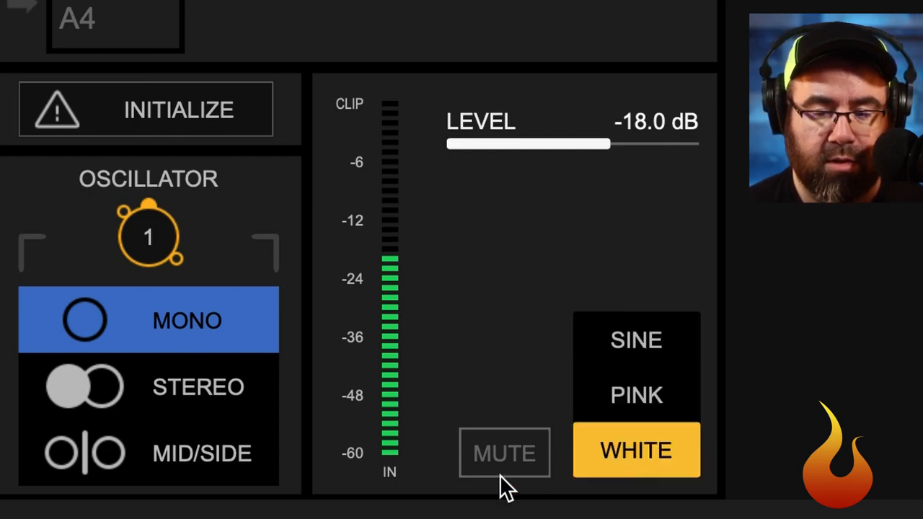
{"action": "left_click", "coordinate": [637, 396]}
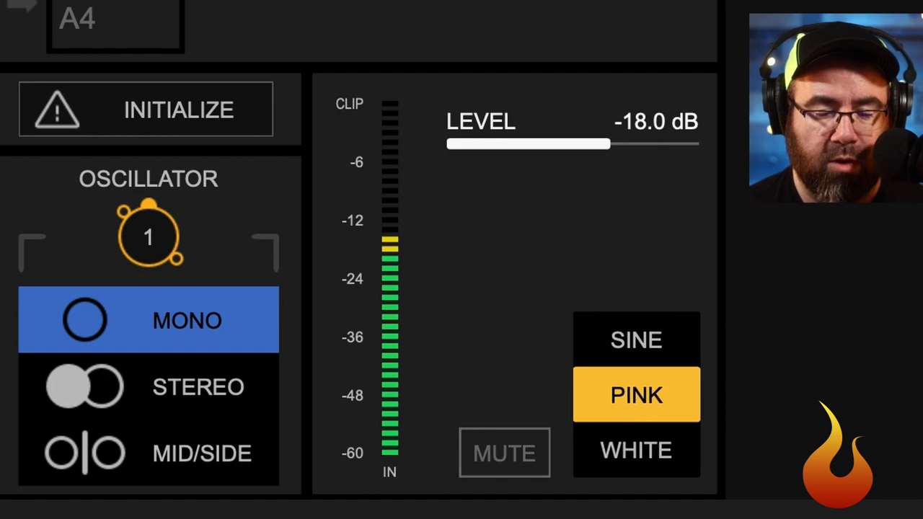
{"action": "mouse_move", "coordinate": [570, 202]}
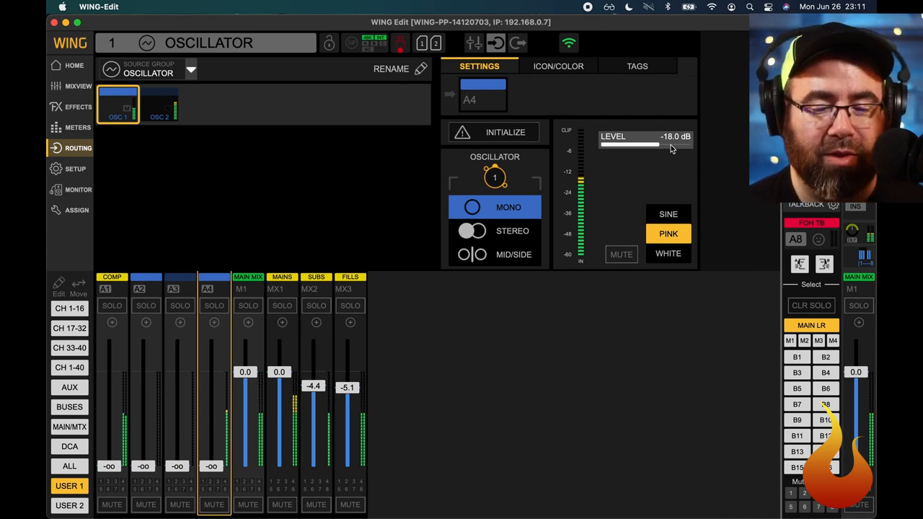
{"action": "mouse_move", "coordinate": [189, 291]}
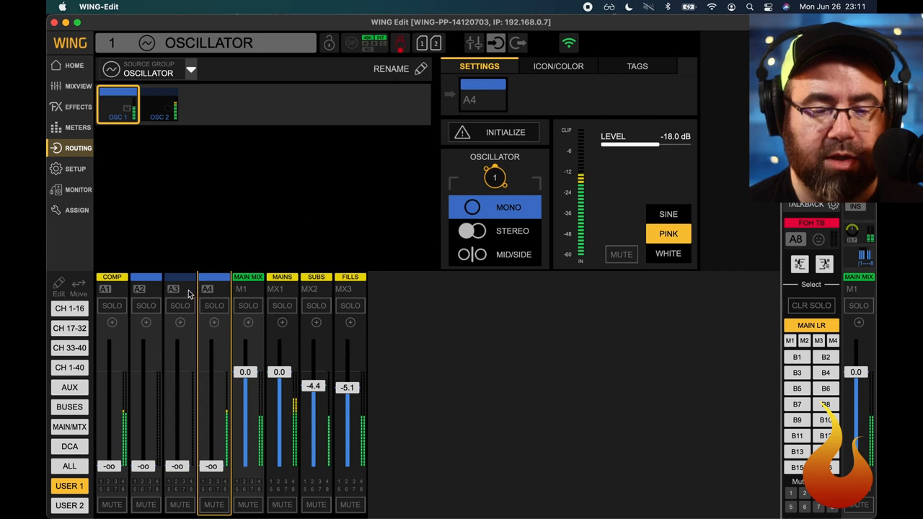
Return to aux channel A4's home overview showing OSC 1 input
{"action": "left_click", "coordinate": [66, 66]}
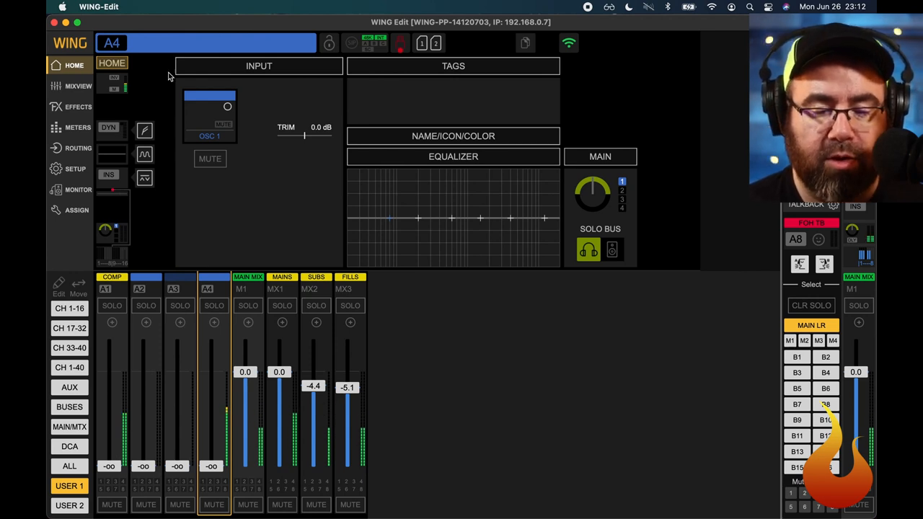
{"action": "mouse_move", "coordinate": [499, 360]}
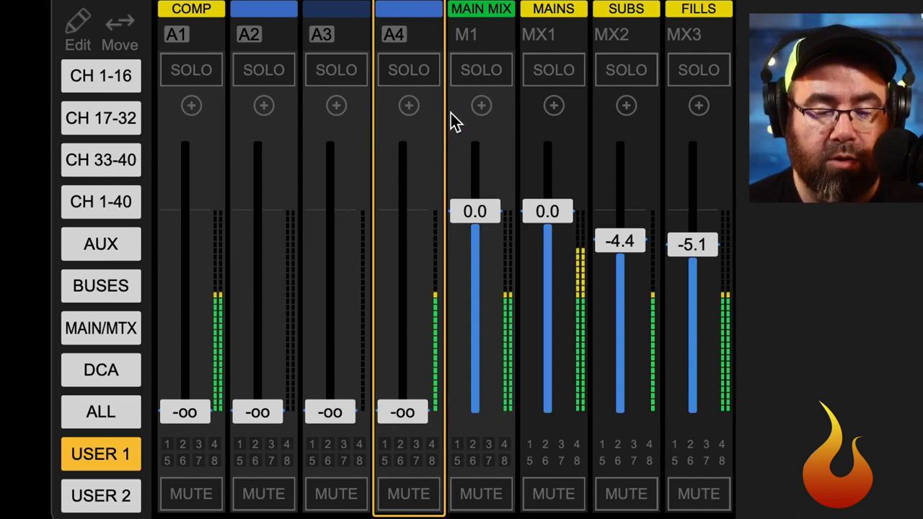
{"action": "mouse_move", "coordinate": [848, 257]}
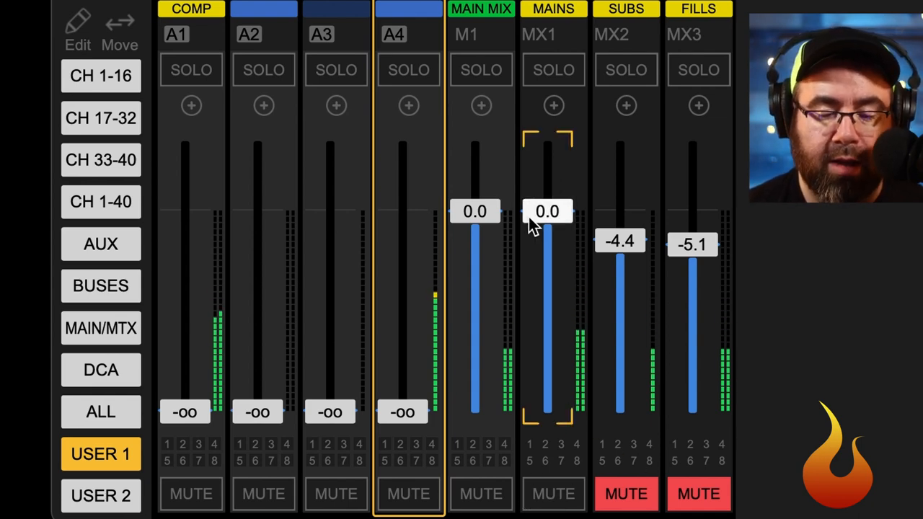
Mute the MX1 MAINS, MX2 SUBS and MX3 FILLS matrix strips
{"action": "left_click", "coordinate": [553, 493]}
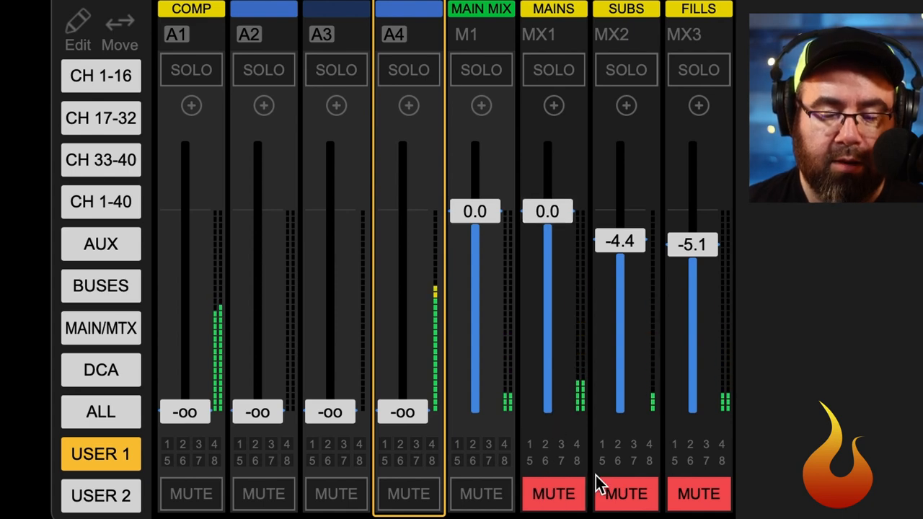
{"action": "left_click", "coordinate": [625, 494]}
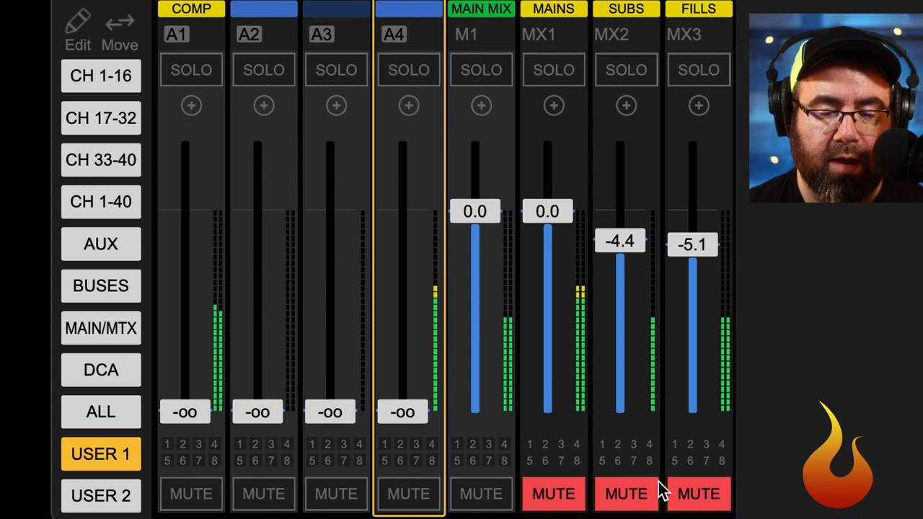
{"action": "left_click", "coordinate": [699, 494]}
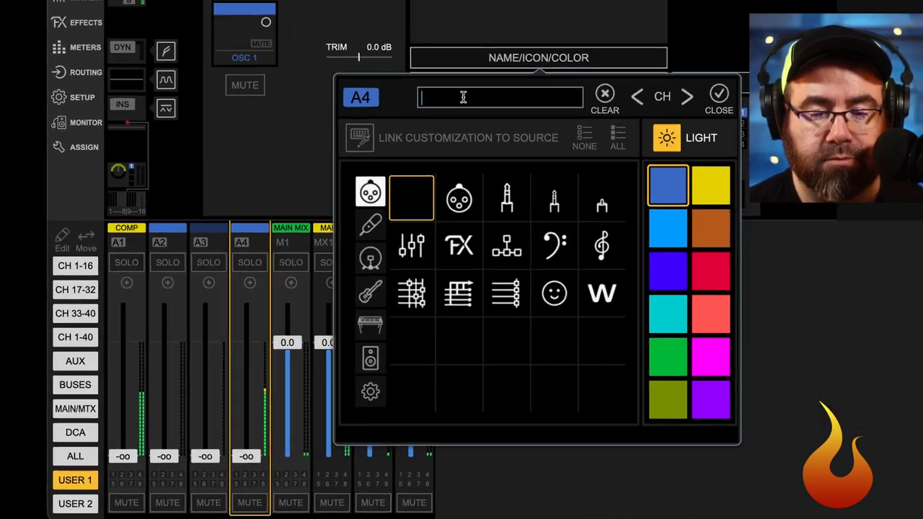
Name aux channel A4 OSCILLATOR and give it a red colour
{"action": "type", "text": "OSCILLA"}
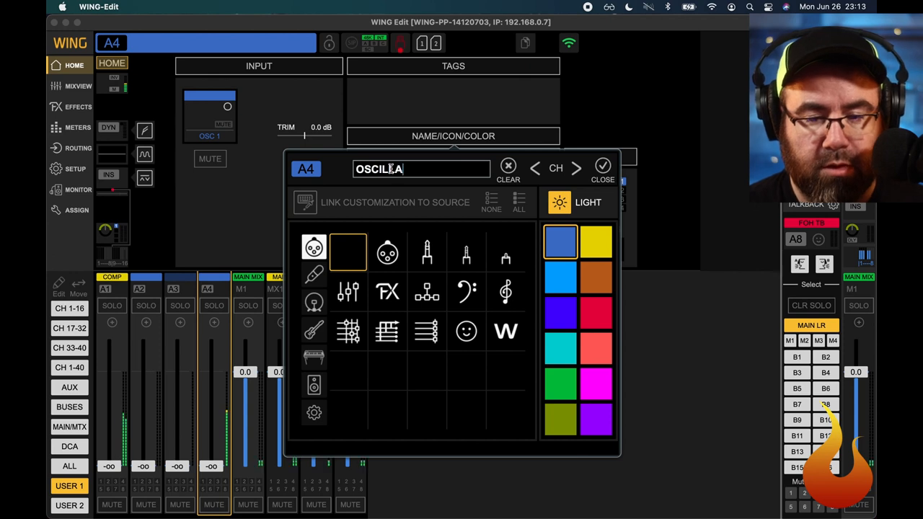
{"action": "left_click", "coordinate": [597, 313]}
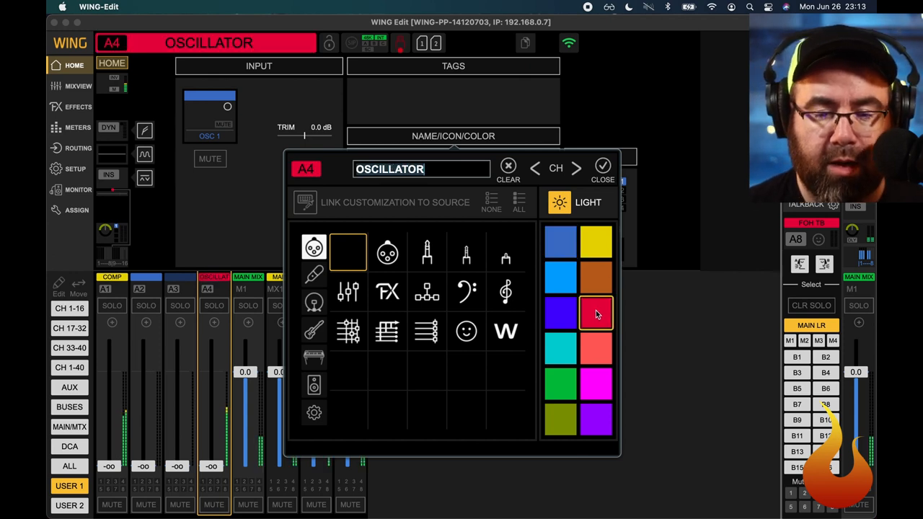
{"action": "left_click", "coordinate": [602, 168]}
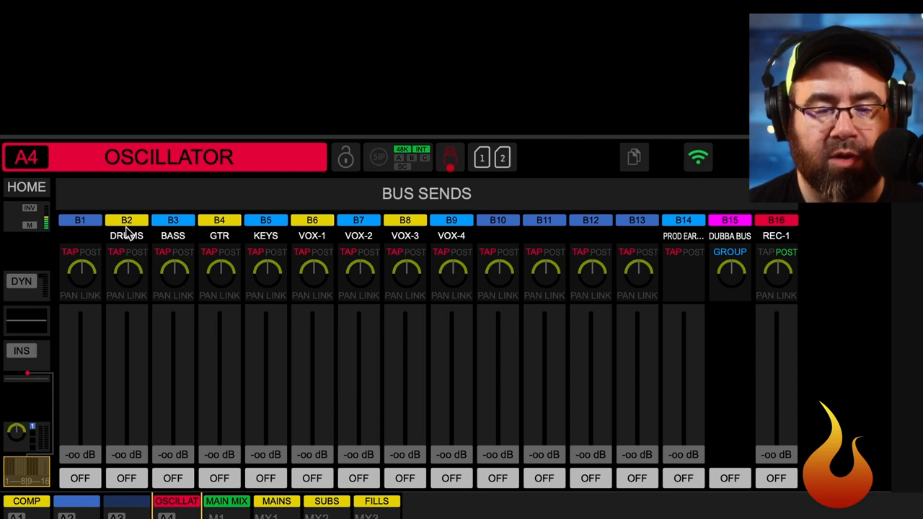
{"action": "mouse_move", "coordinate": [129, 275]}
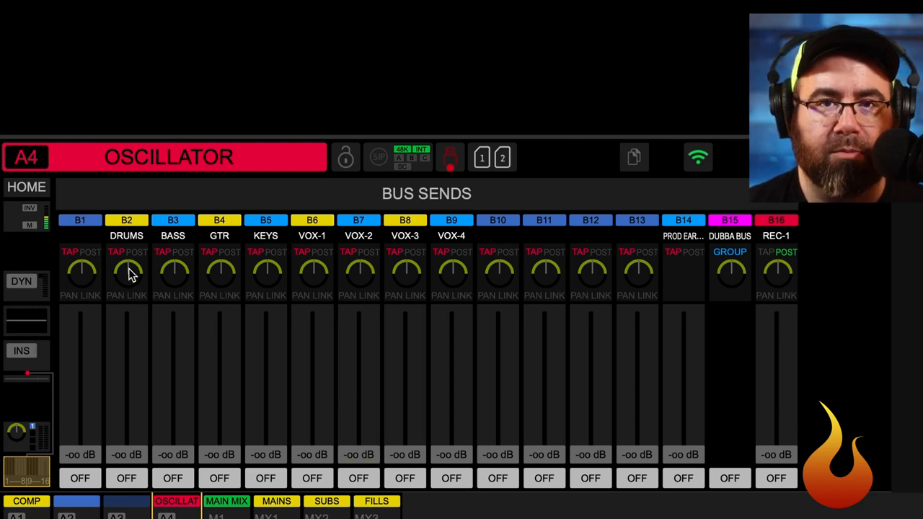
Open the Bus Send page for OSCILLATOR's send to B2 DRUMS
{"action": "left_click", "coordinate": [127, 274]}
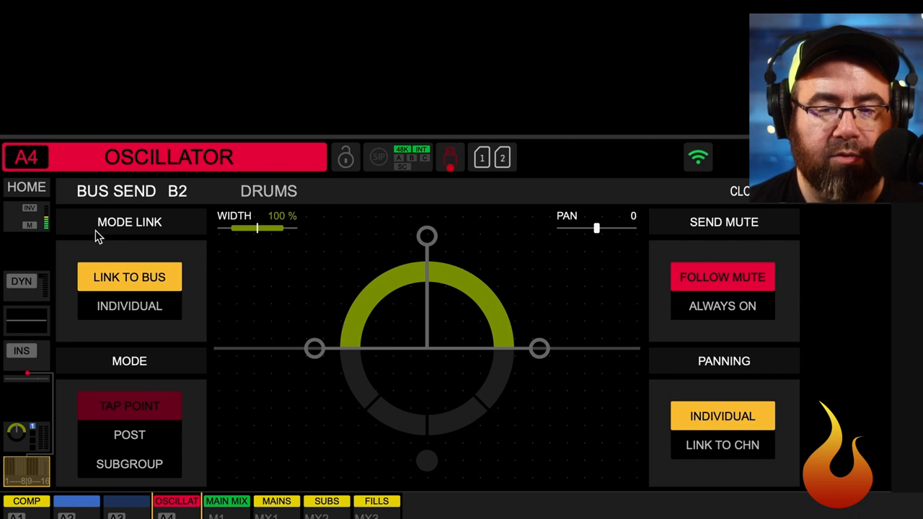
{"action": "mouse_move", "coordinate": [109, 230]}
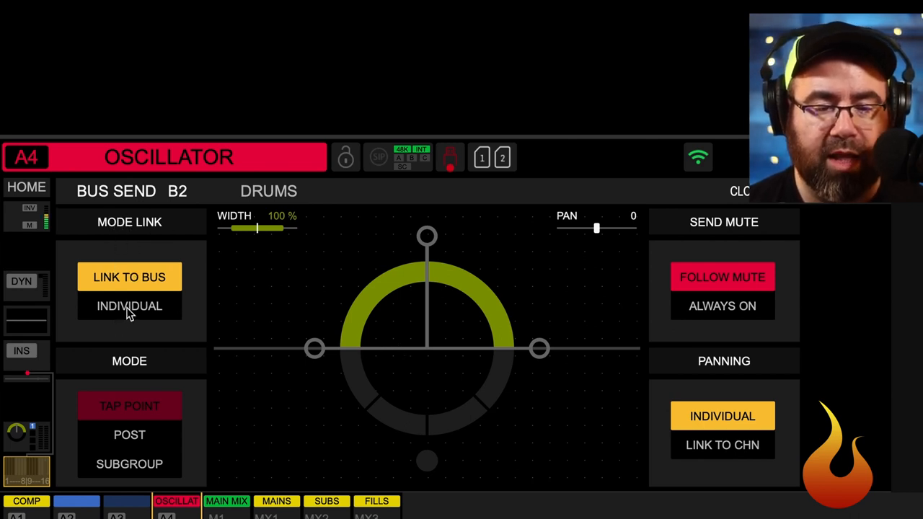
Set the B2 DRUMS send's Mode Link to INDIVIDUAL
{"action": "left_click", "coordinate": [129, 306]}
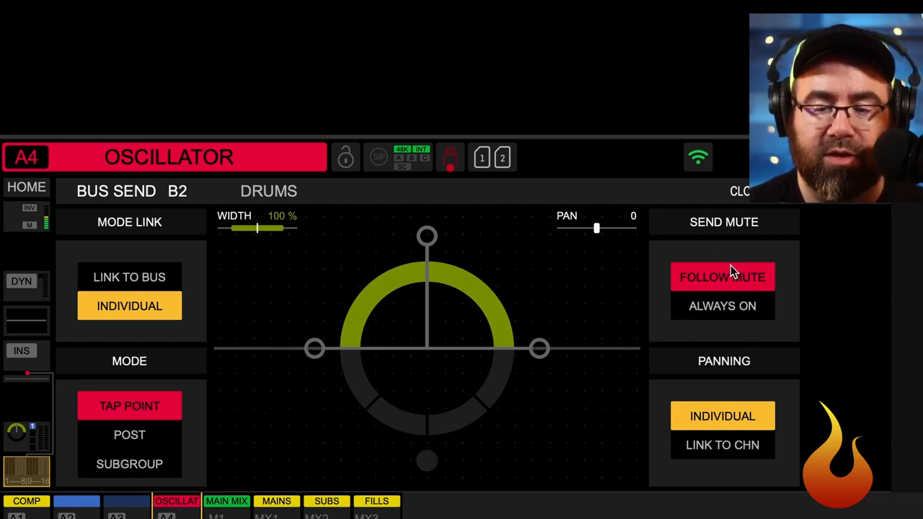
{"action": "mouse_move", "coordinate": [734, 386]}
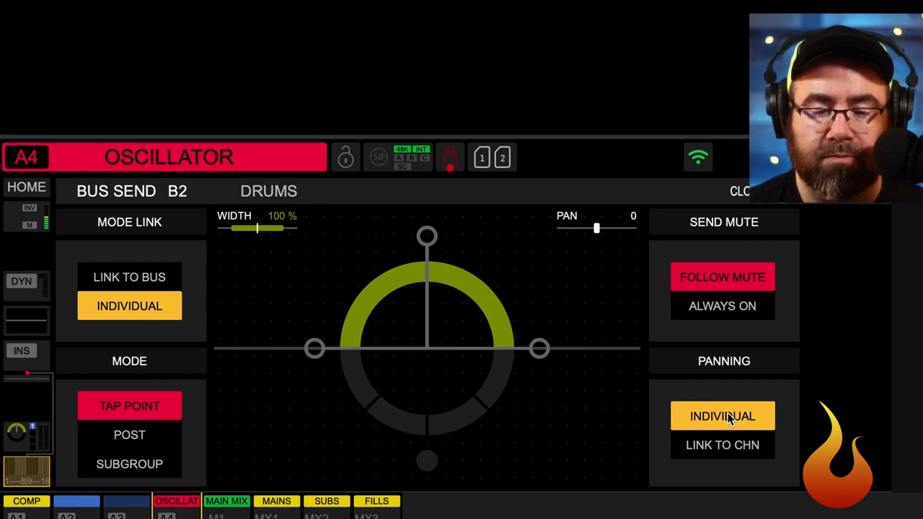
{"action": "mouse_move", "coordinate": [548, 427]}
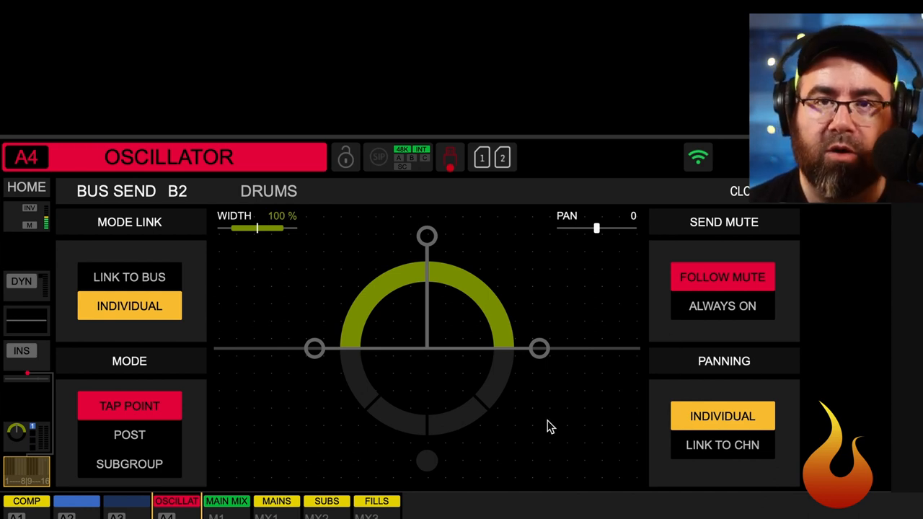
{"action": "mouse_move", "coordinate": [694, 335]}
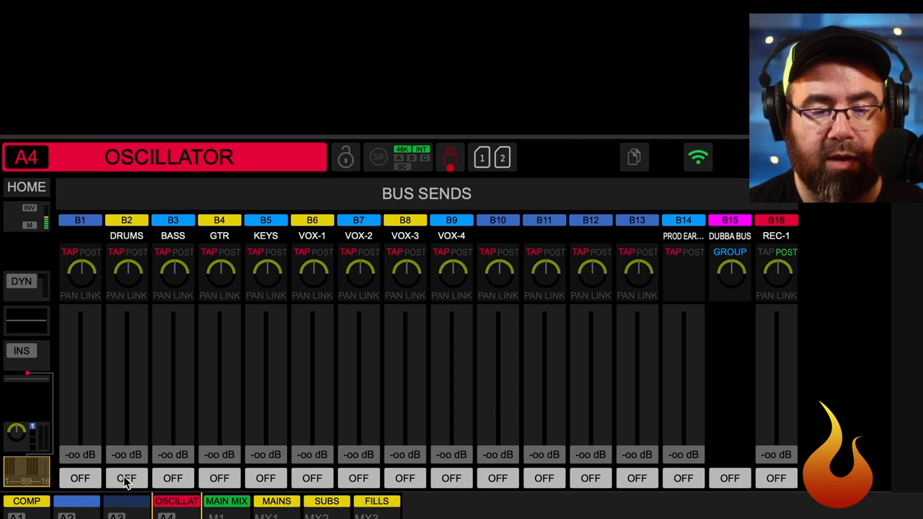
Turn on the DRUMS send, raise it to about -22.7 dB, and pan slightly left
{"action": "left_click", "coordinate": [126, 478]}
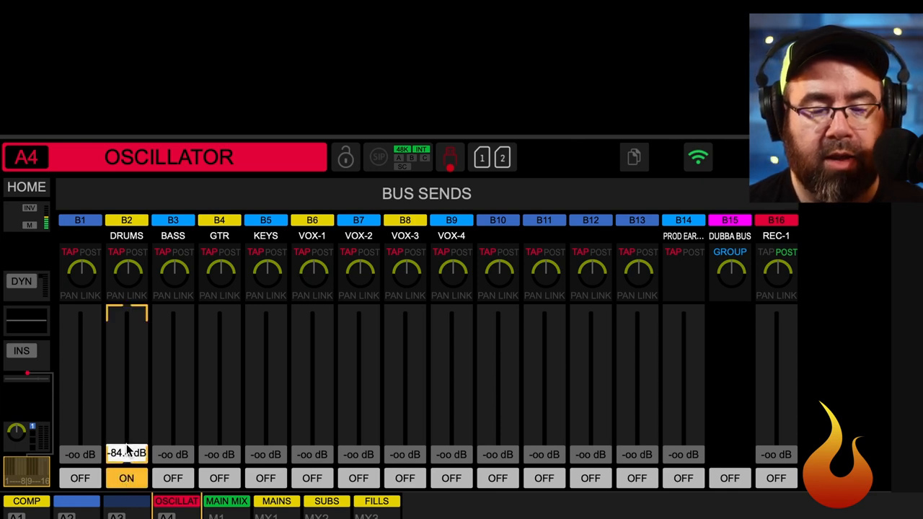
{"action": "left_click_drag", "start_coordinate": [126, 447], "coordinate": [126, 393]}
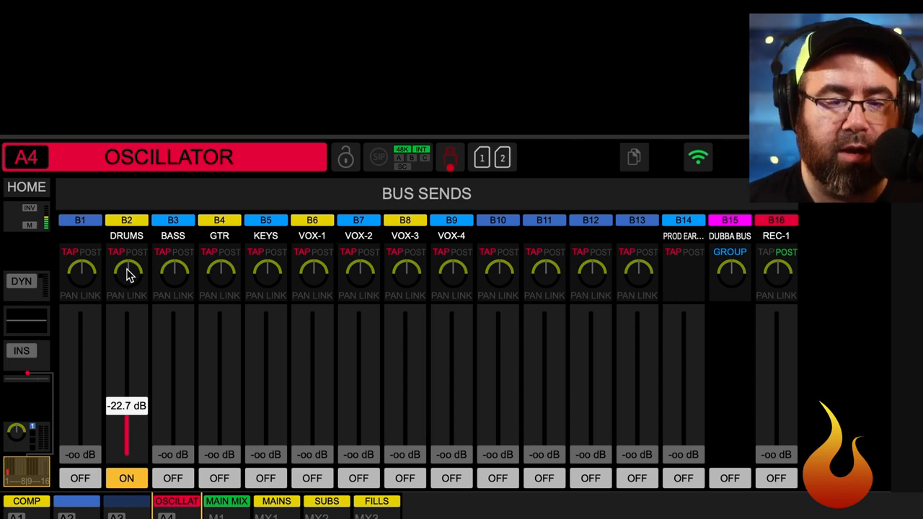
{"action": "left_click", "coordinate": [126, 272]}
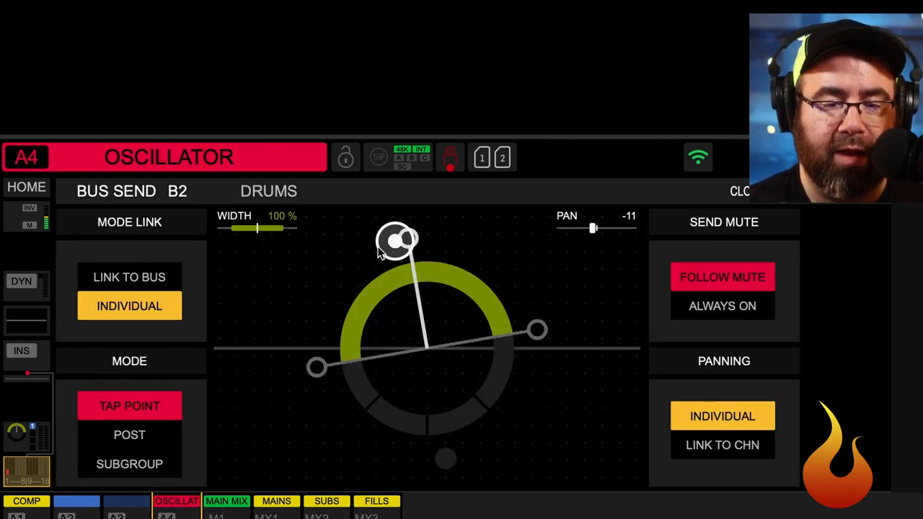
{"action": "left_click_drag", "start_coordinate": [593, 228], "coordinate": [626, 228]}
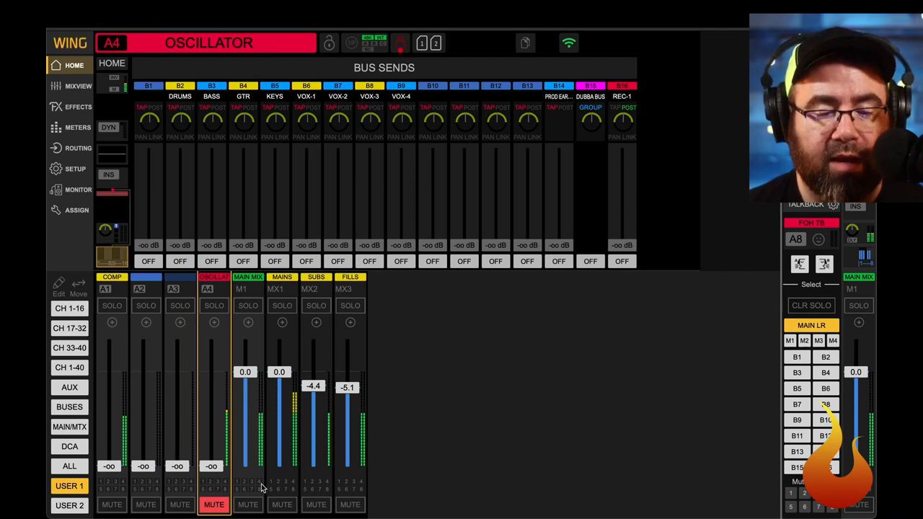
Select A1 COMP, nudge its fader to -5.1 and back to -oo, and view its input
{"action": "left_click", "coordinate": [112, 289]}
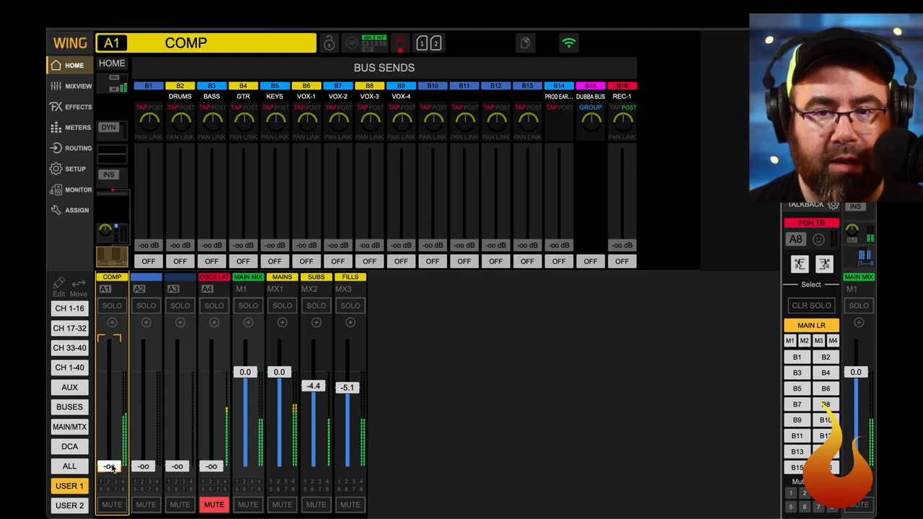
{"action": "left_click_drag", "start_coordinate": [112, 465], "coordinate": [112, 390]}
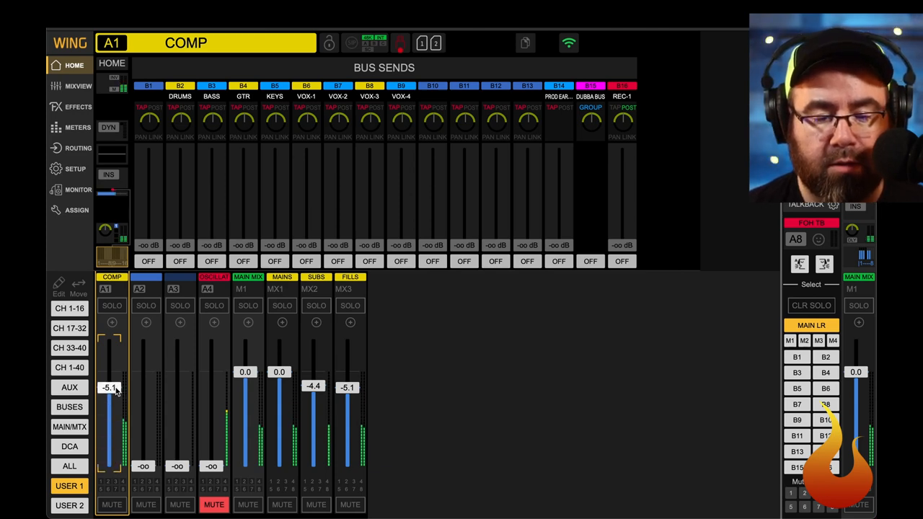
{"action": "left_click_drag", "start_coordinate": [109, 389], "coordinate": [110, 465]}
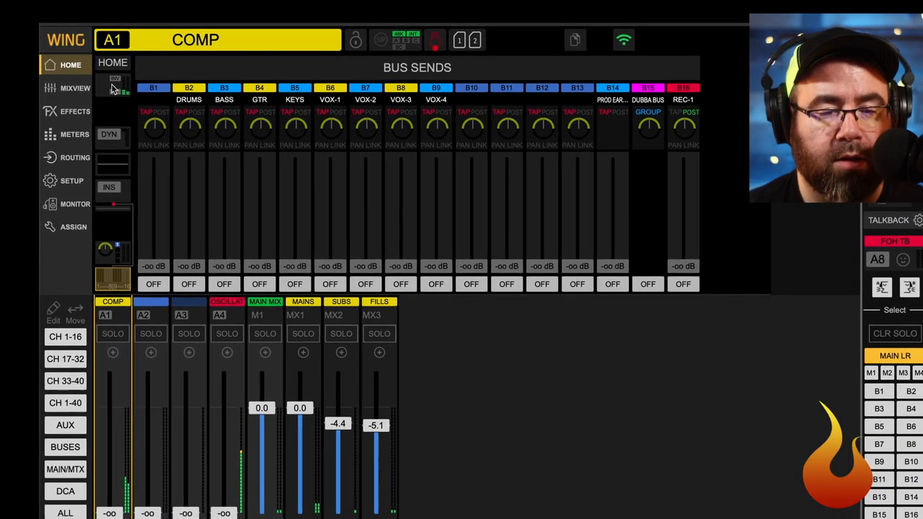
{"action": "left_click", "coordinate": [118, 94]}
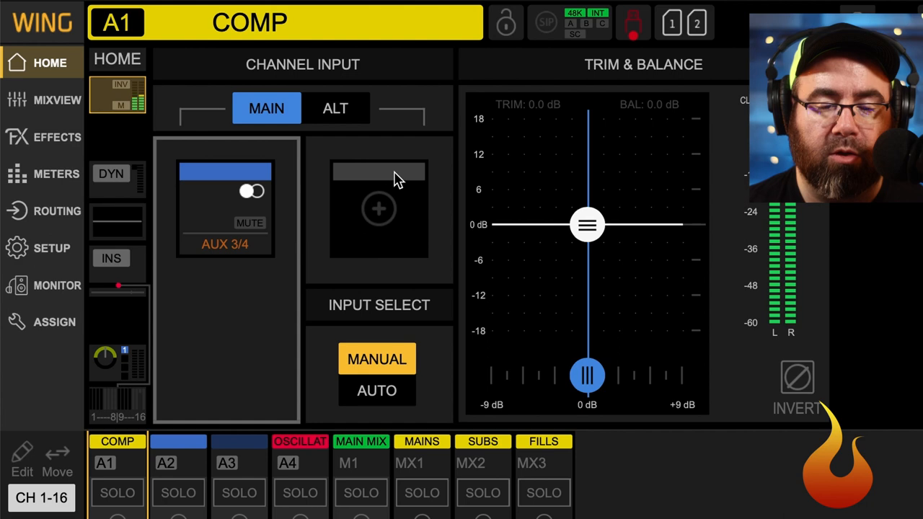
{"action": "mouse_move", "coordinate": [367, 195]}
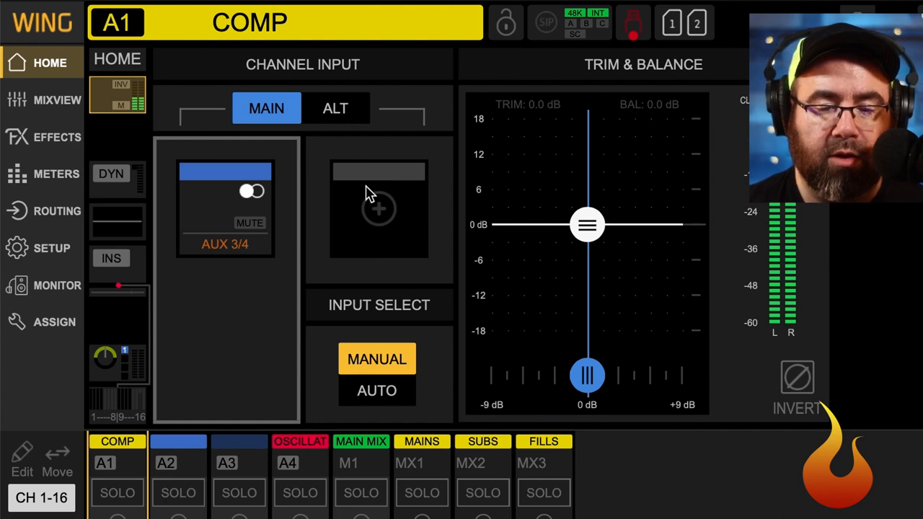
Assign OSC 1 as A1 COMP's alternate input, test it, then return to AUX 3/4 main input
{"action": "left_click", "coordinate": [378, 209]}
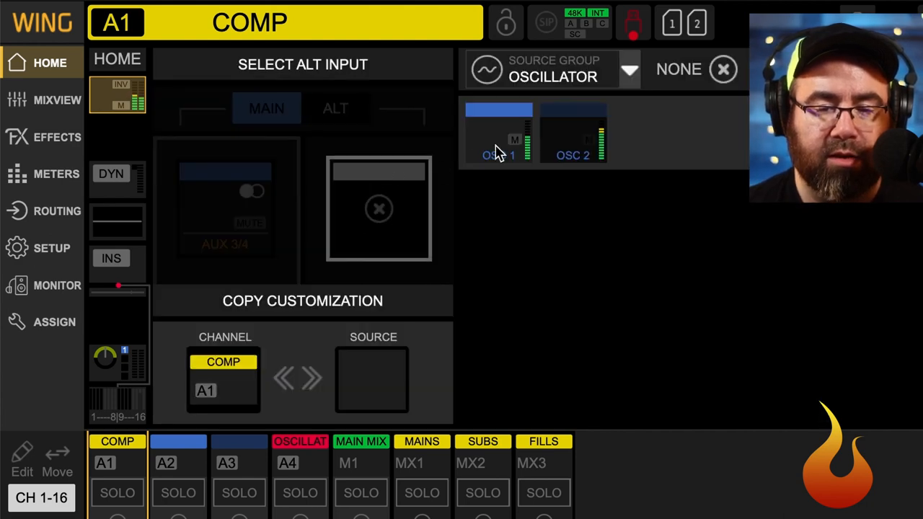
{"action": "left_click", "coordinate": [498, 134]}
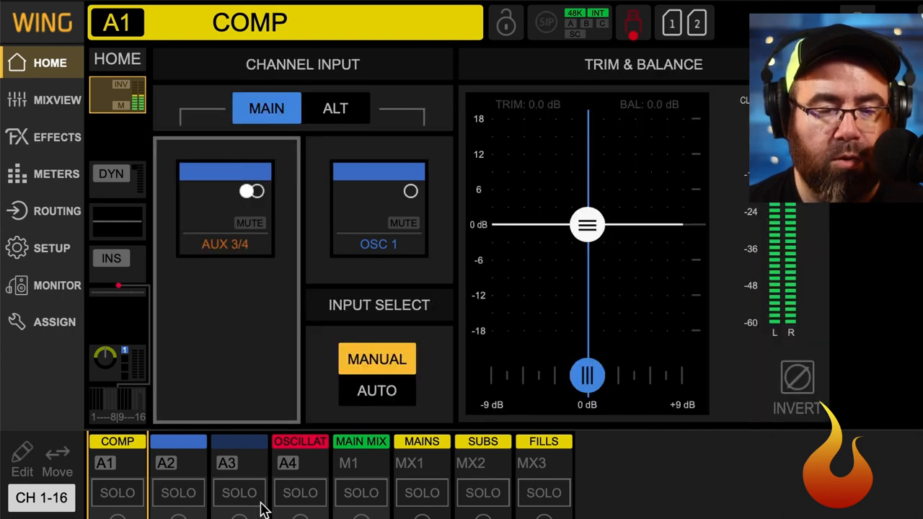
{"action": "mouse_move", "coordinate": [419, 257]}
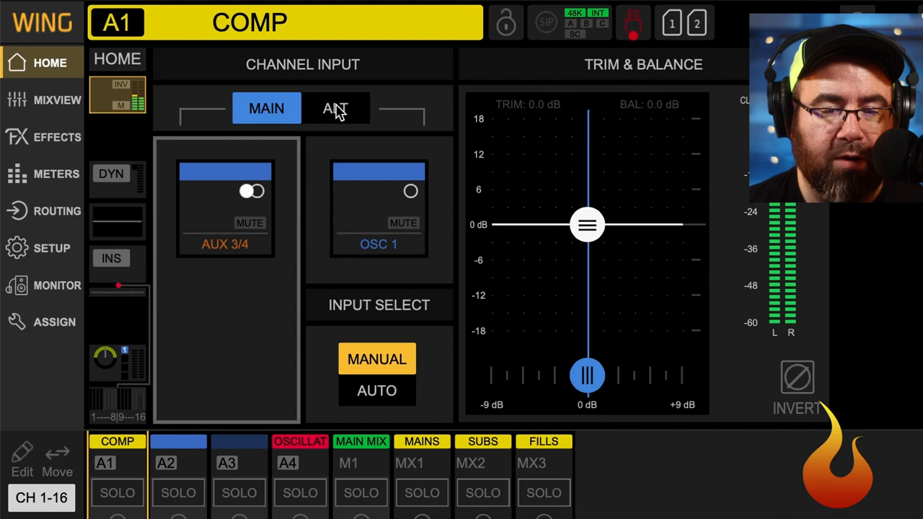
{"action": "left_click", "coordinate": [335, 108]}
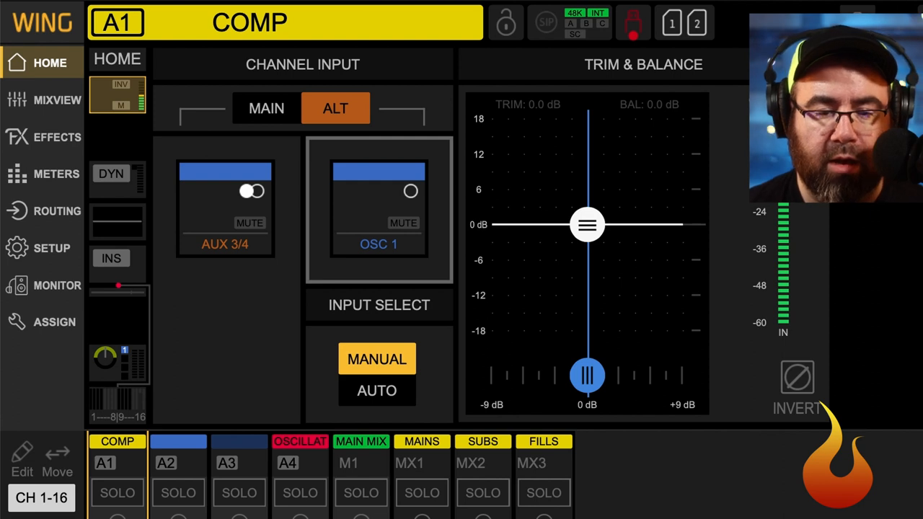
{"action": "mouse_move", "coordinate": [349, 306]}
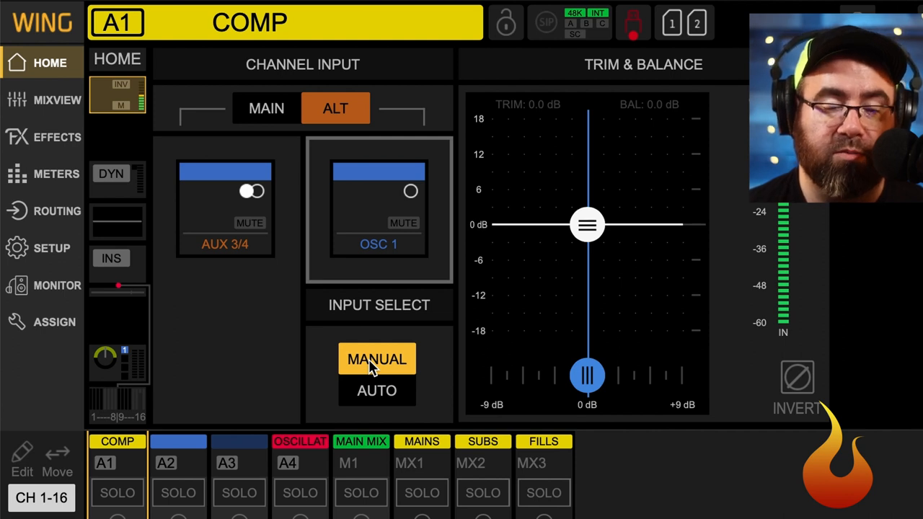
{"action": "mouse_move", "coordinate": [296, 117]}
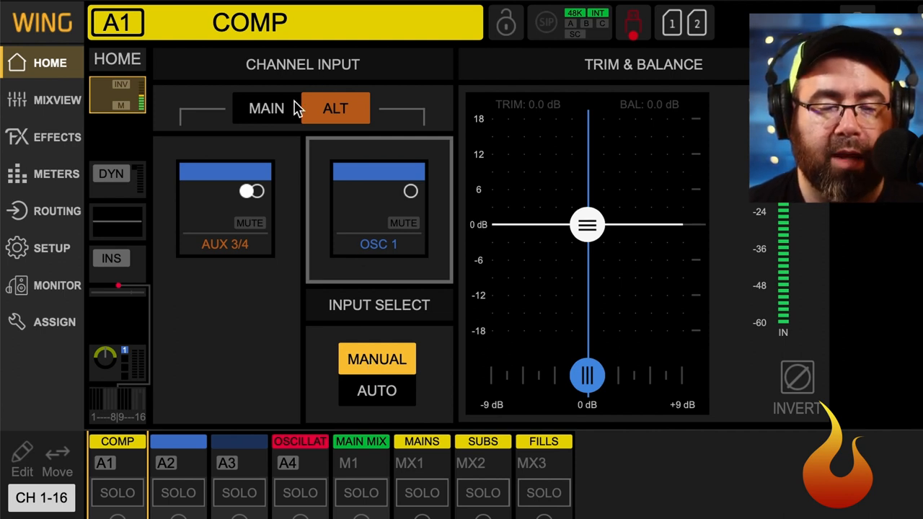
{"action": "left_click", "coordinate": [267, 108]}
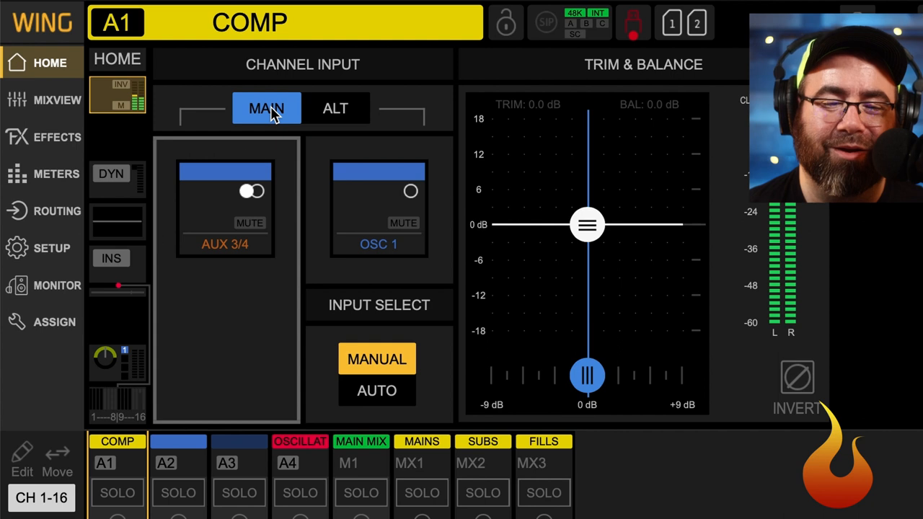